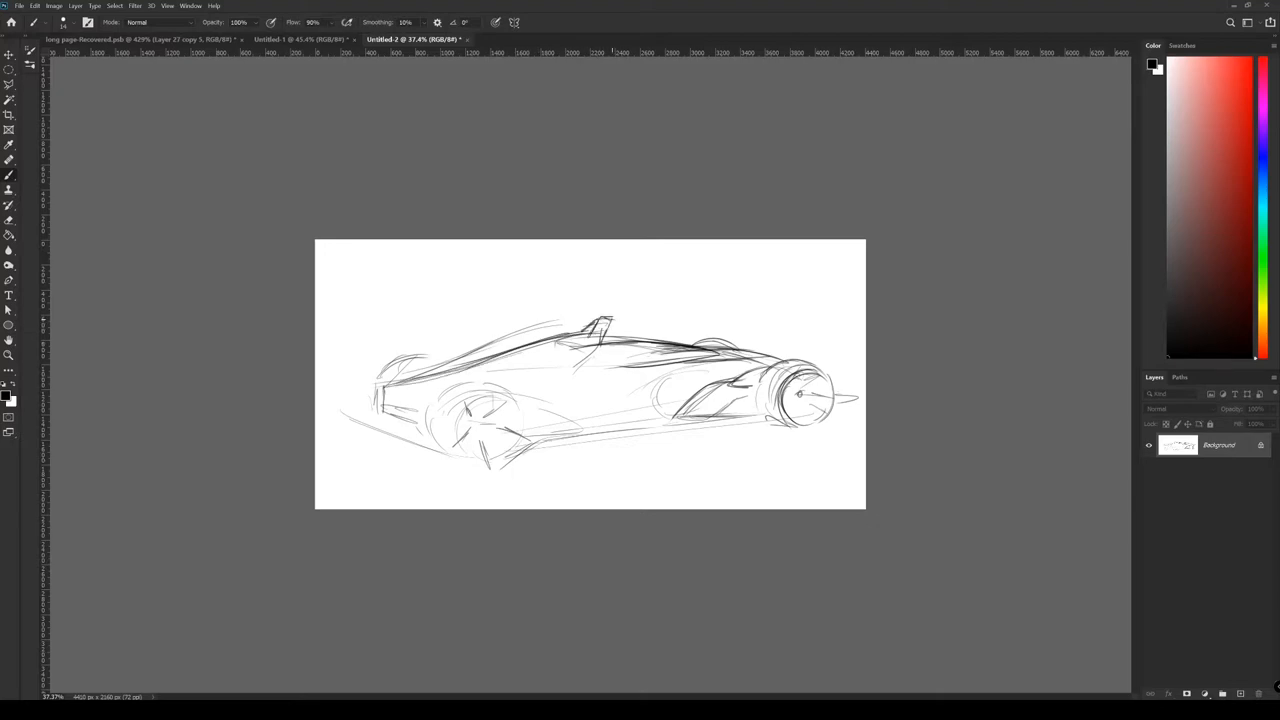
Darken the cockpit outline, add inner cockpit detail and strengthen the side body line
drag(600, 320, 700, 360)
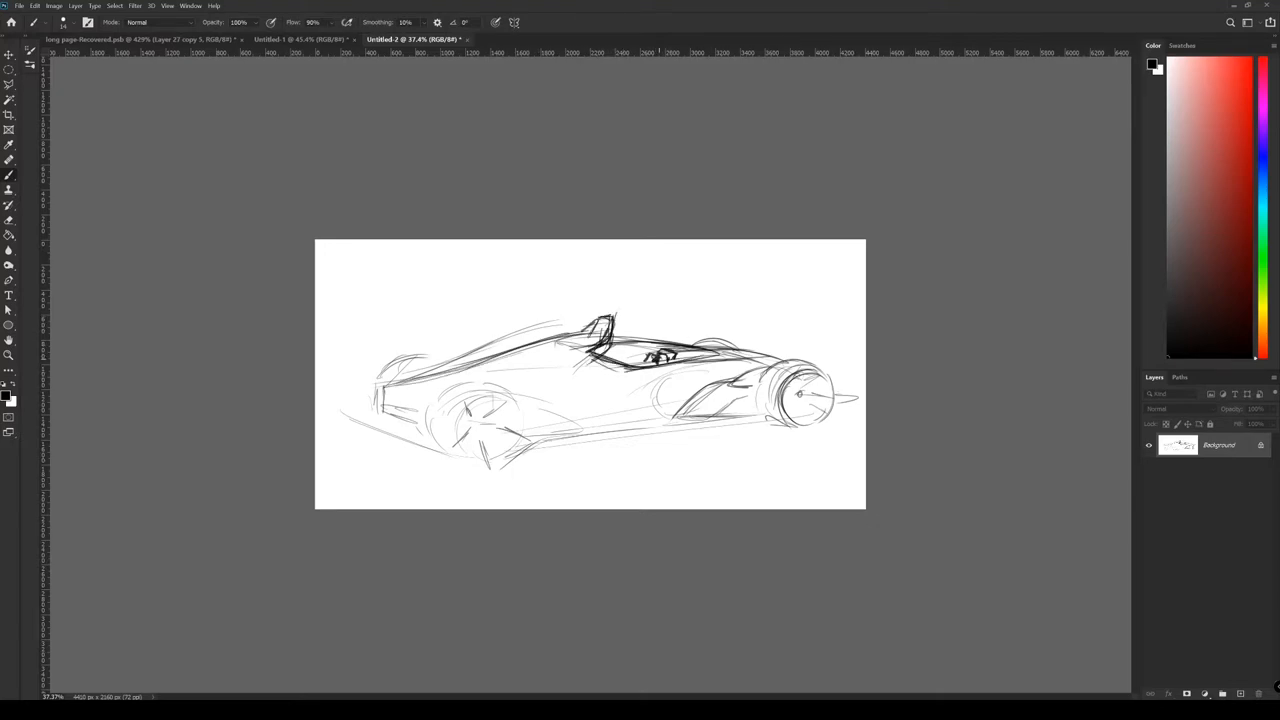
drag(620, 360, 700, 404)
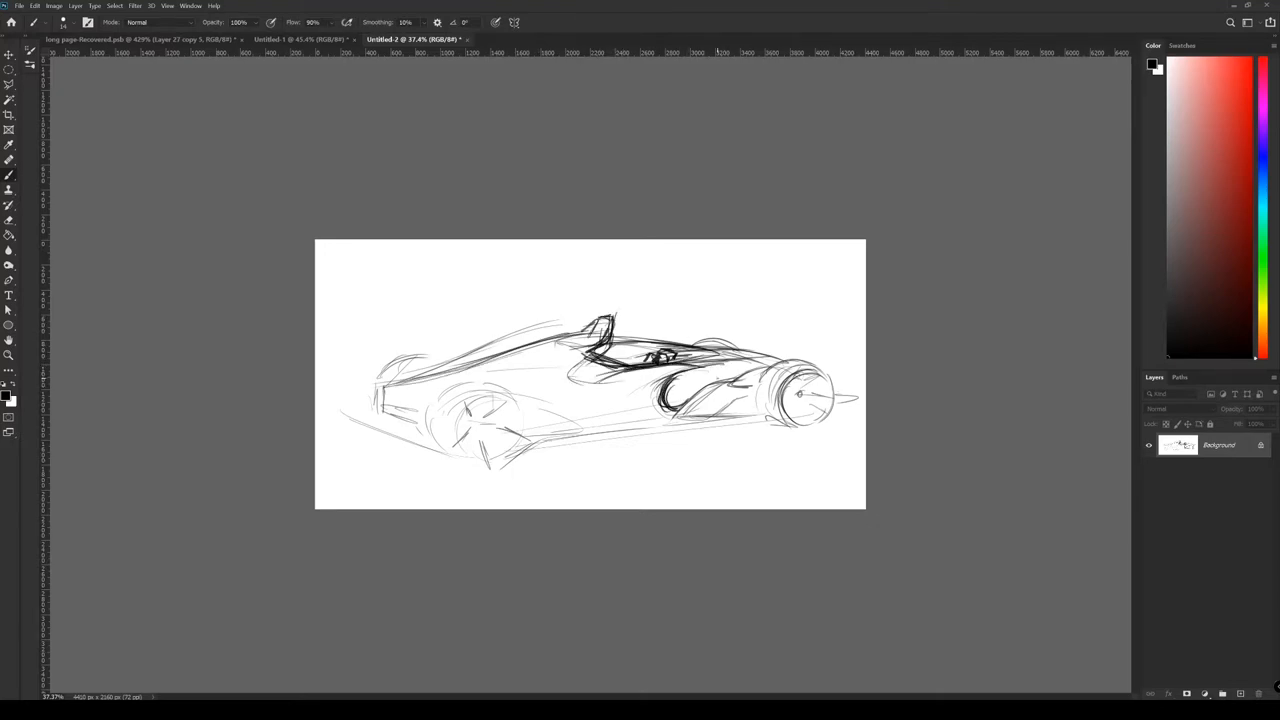
drag(650, 400, 690, 396)
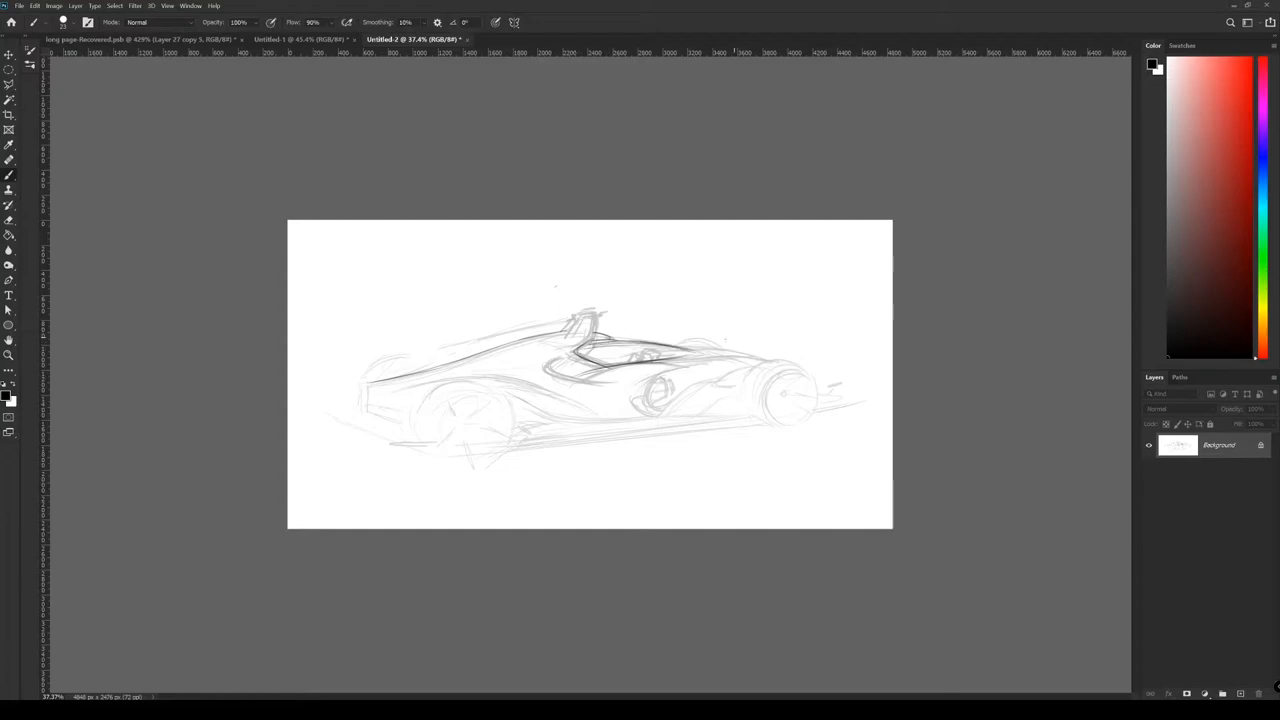
Sketch the fin behind the cockpit, ink the front wheel and nose, and add sidepod and lower-body vent curves
drag(816, 370, 840, 404)
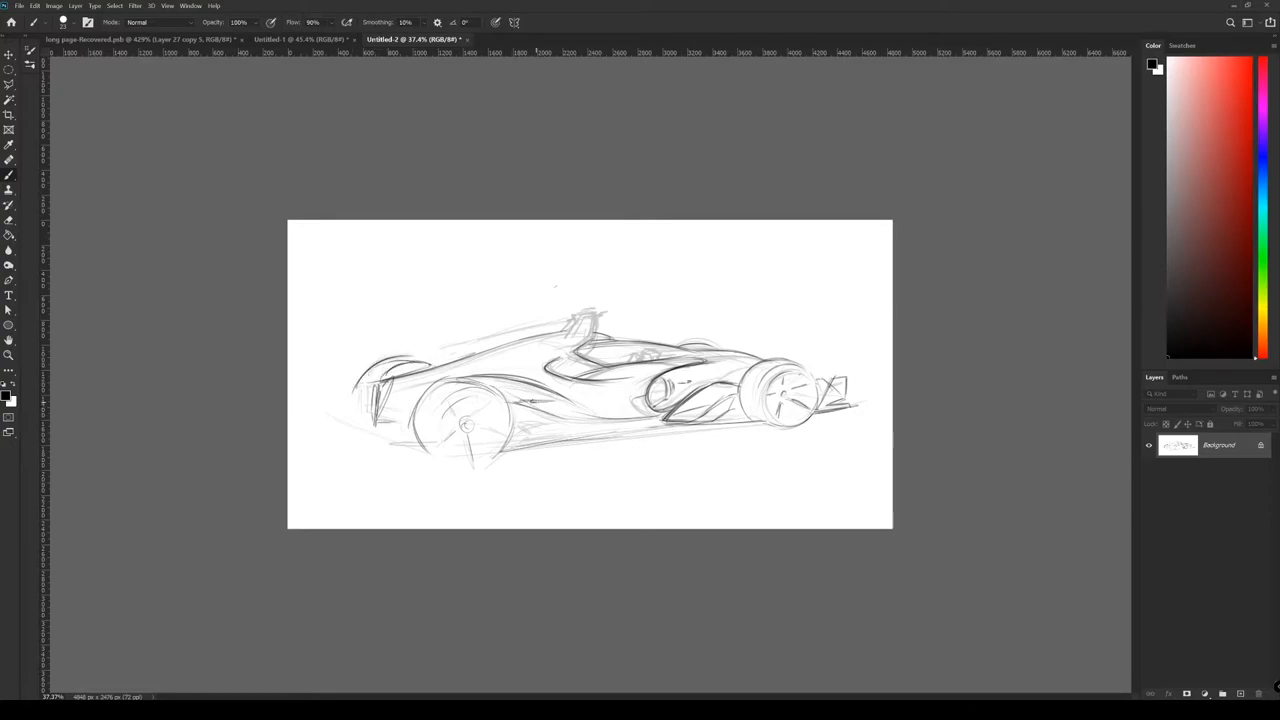
drag(510, 384, 576, 404)
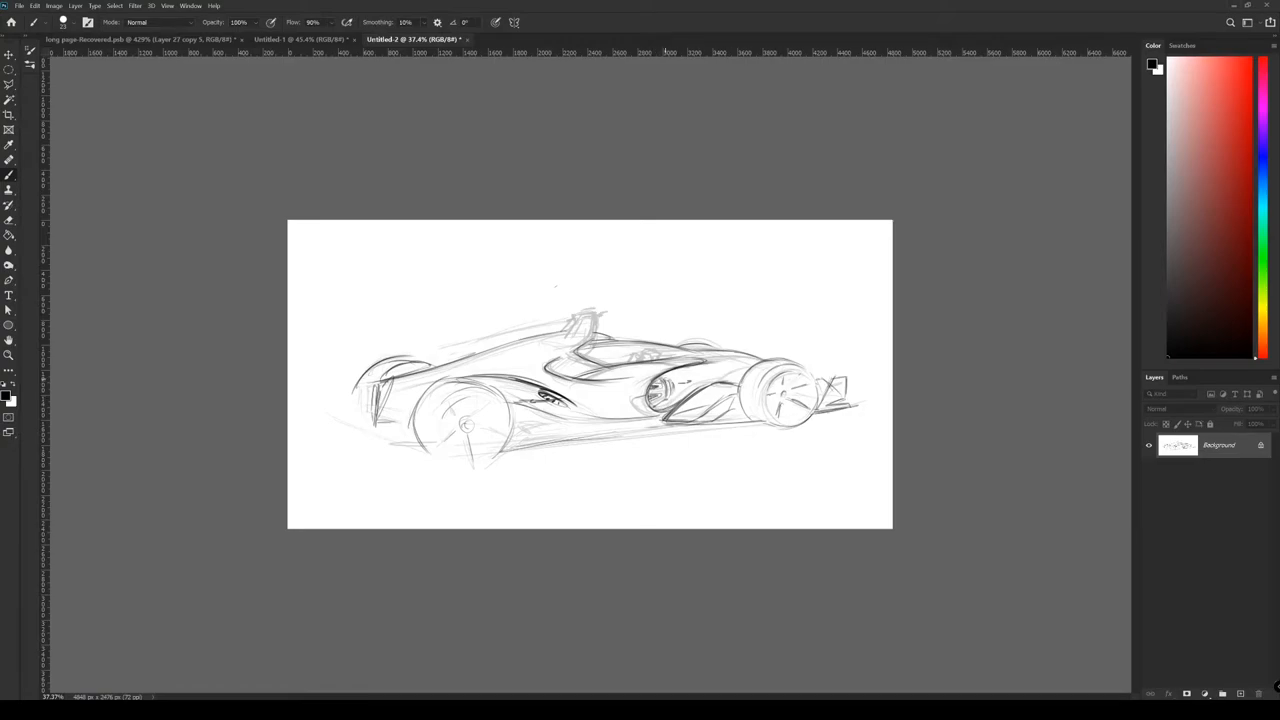
drag(660, 376, 770, 360)
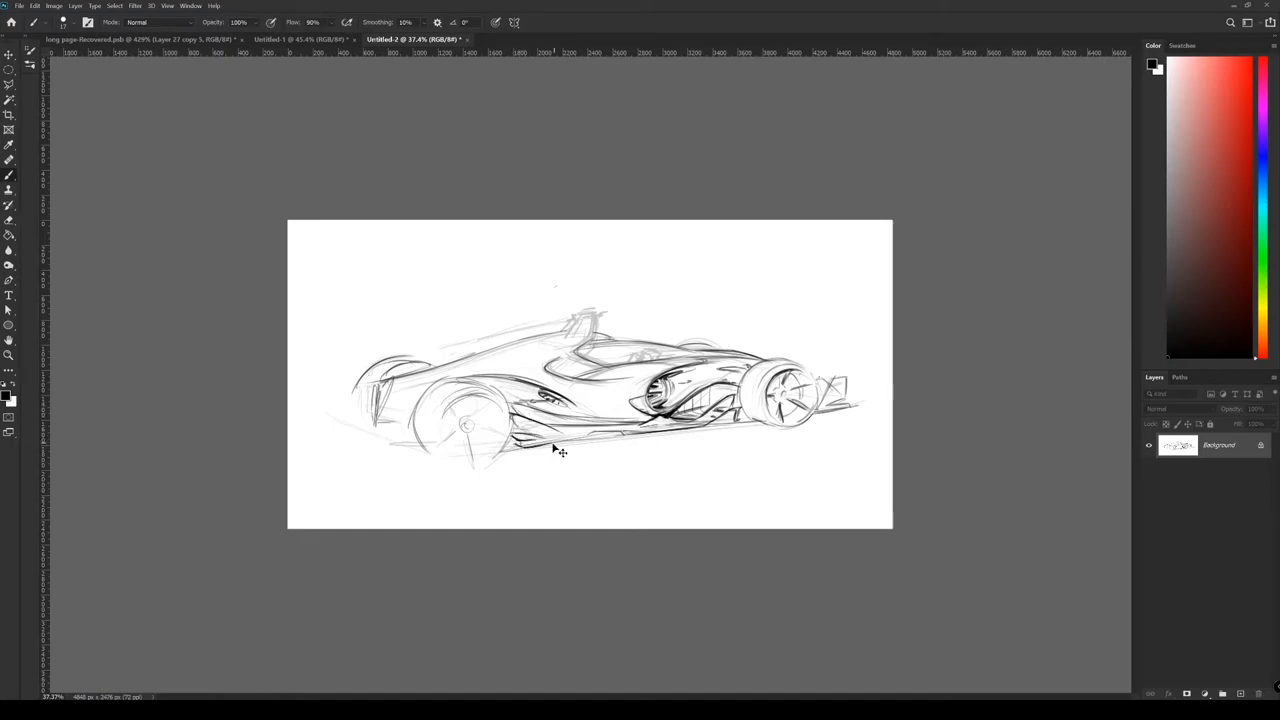
drag(516, 444, 640, 432)
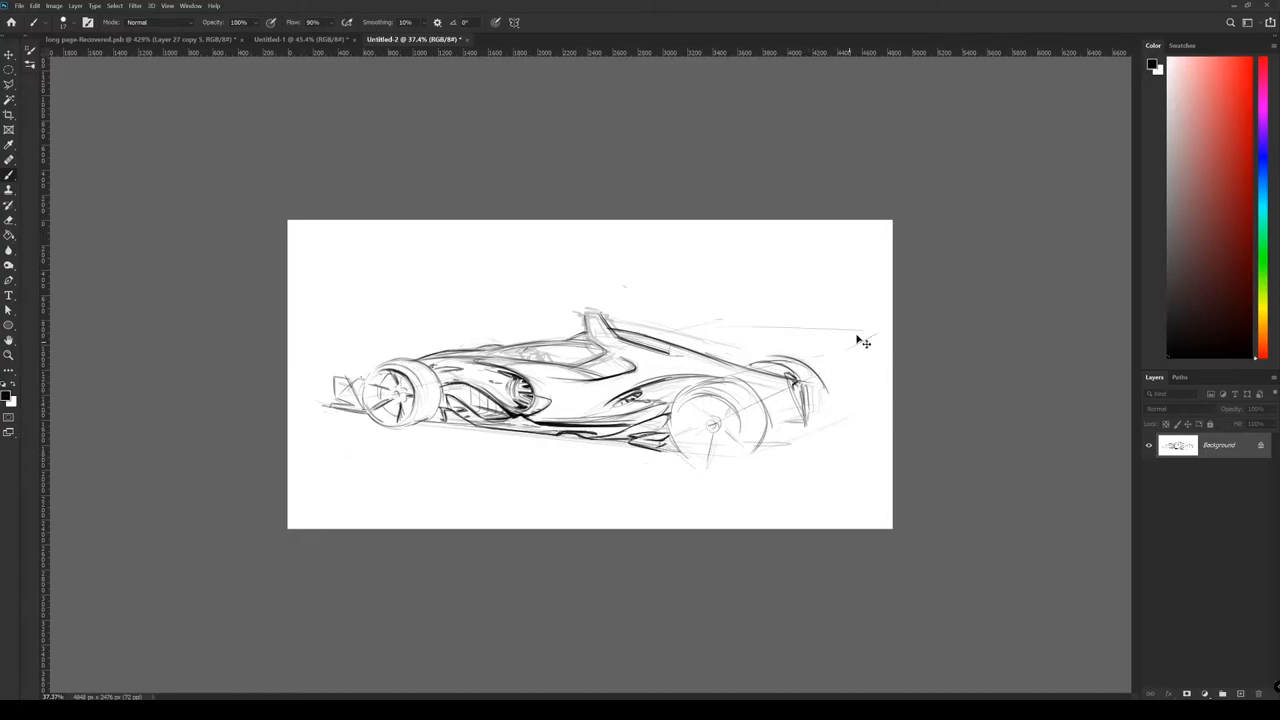
Outline the rear wheel boldly, darken its rim and draw its spokes
drag(830, 340, 800, 420)
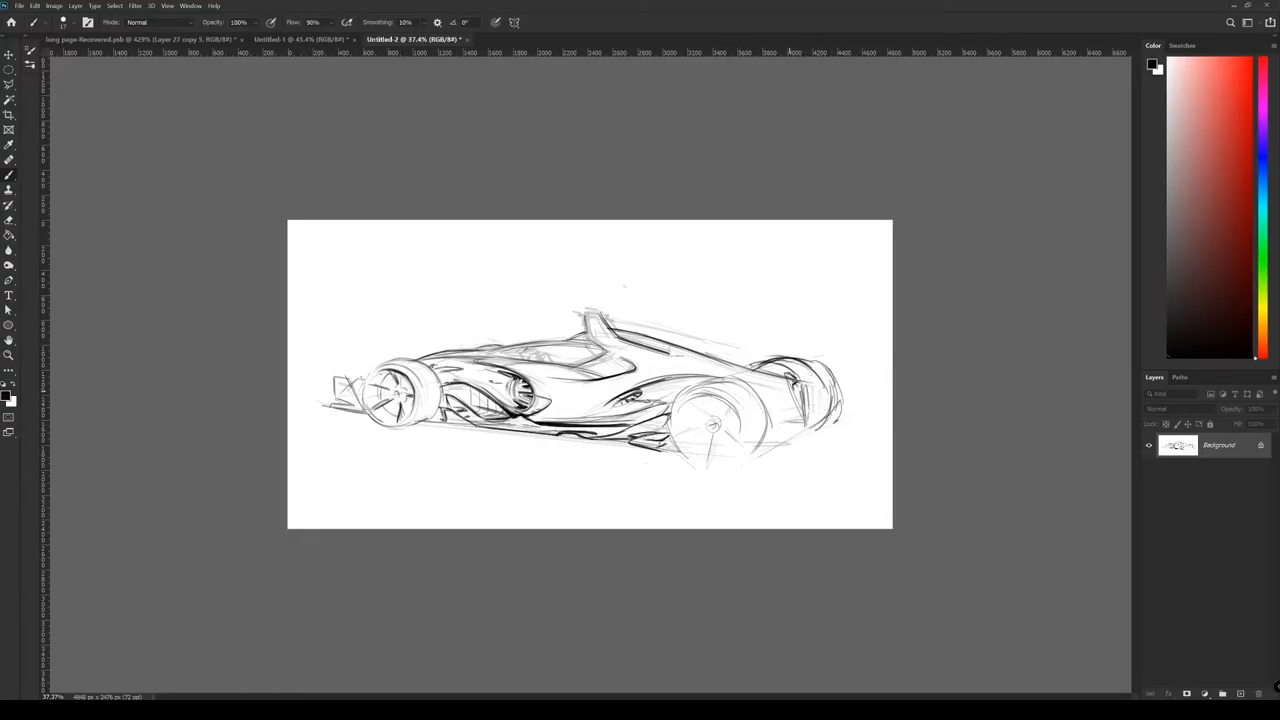
drag(690, 390, 710, 450)
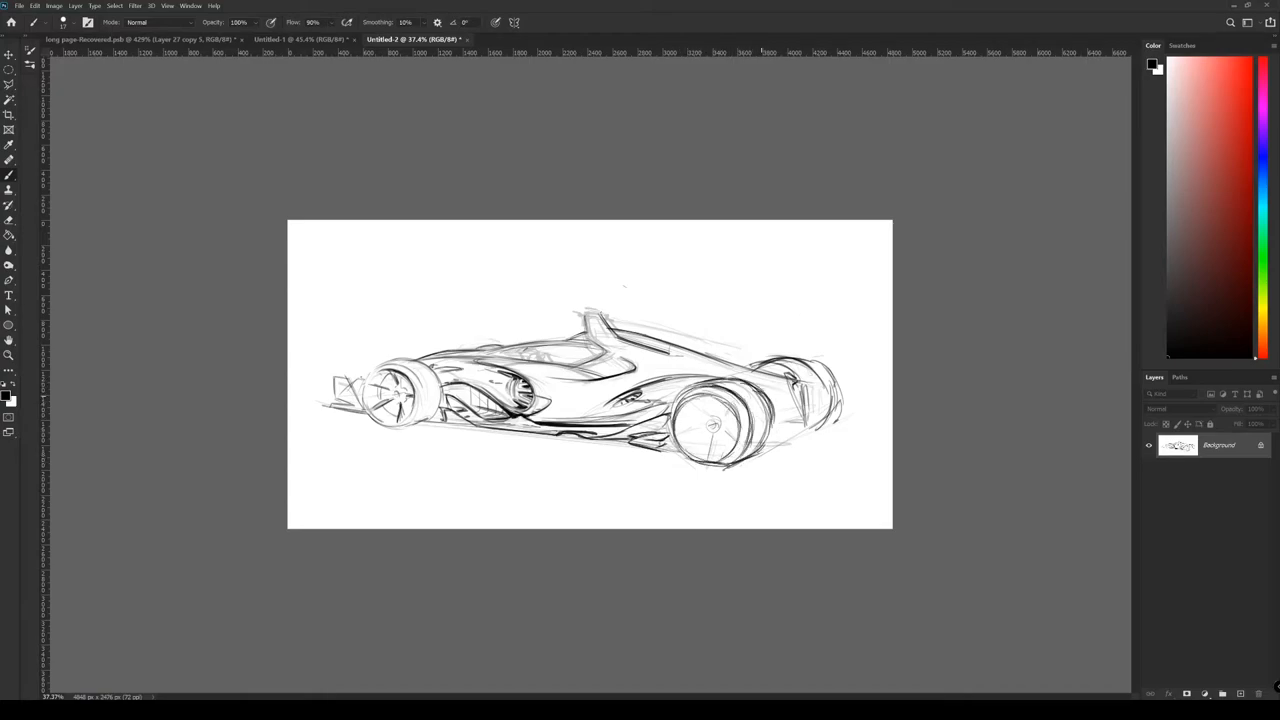
drag(690, 410, 736, 440)
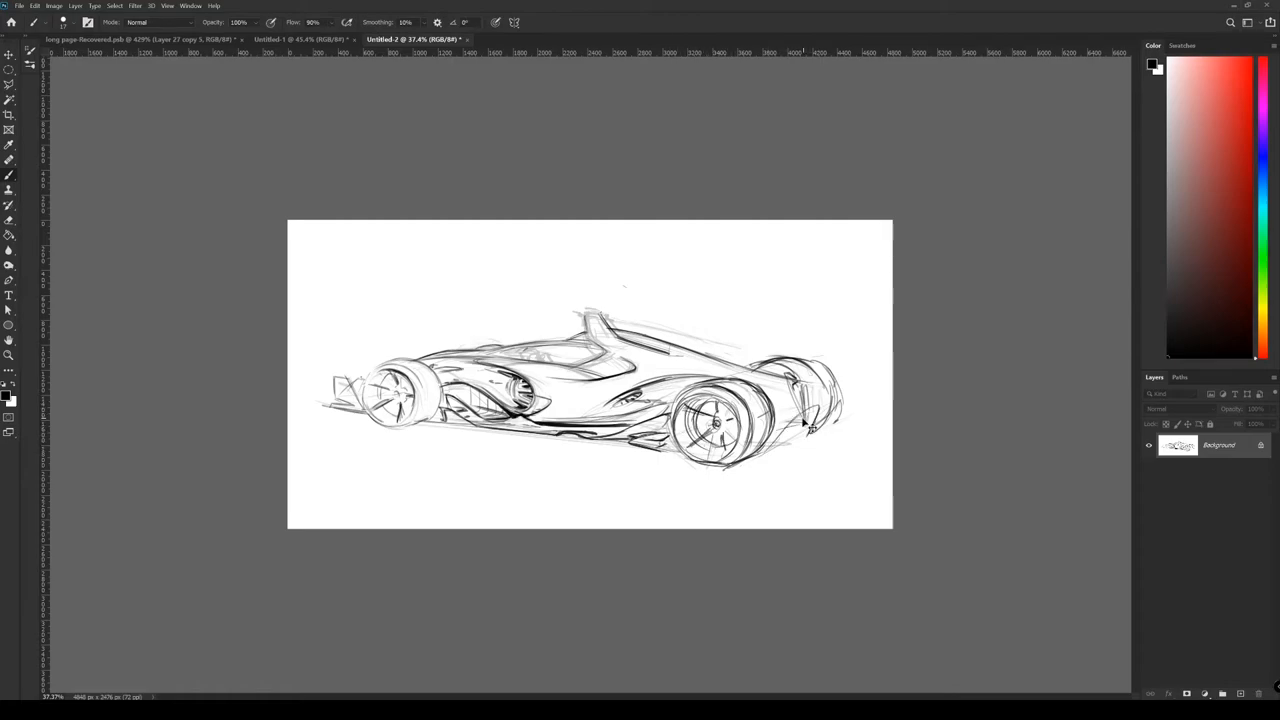
drag(810, 384, 800, 444)
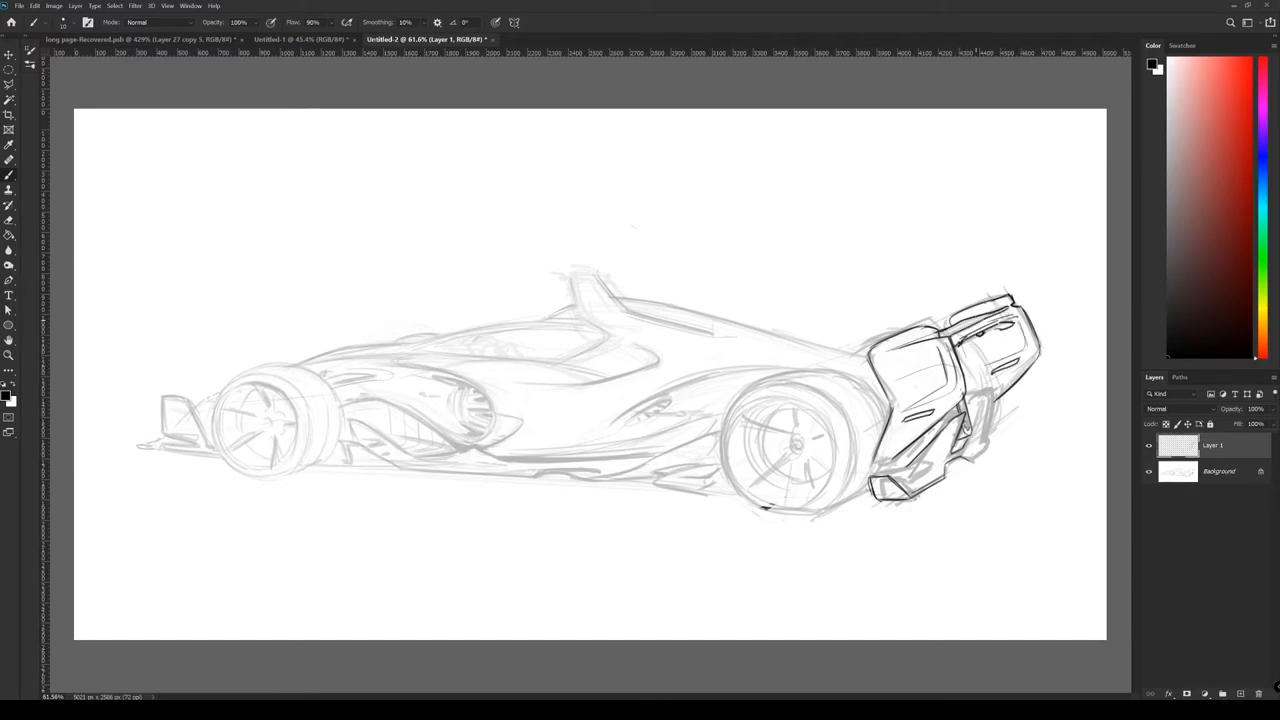
Draw the boxy rear tanks with winglets, wire bracing to the fin, and script lettering on the side
drag(900, 330, 604, 278)
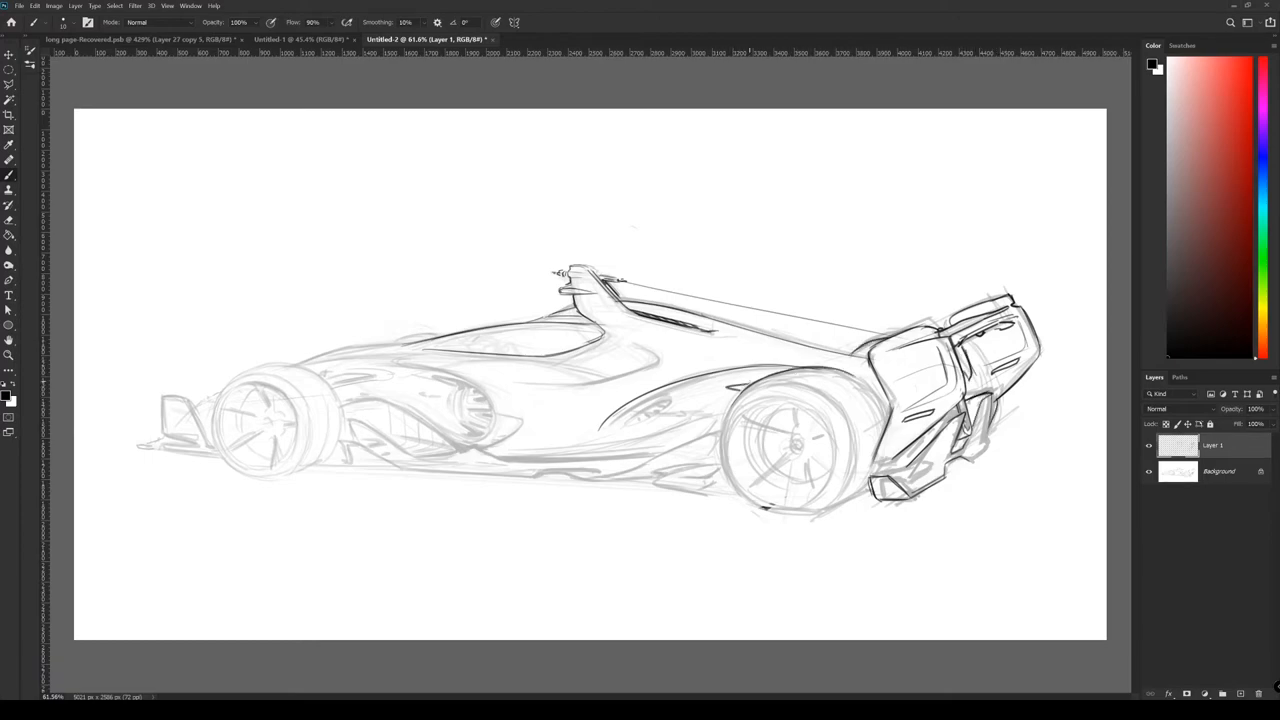
drag(620, 420, 680, 404)
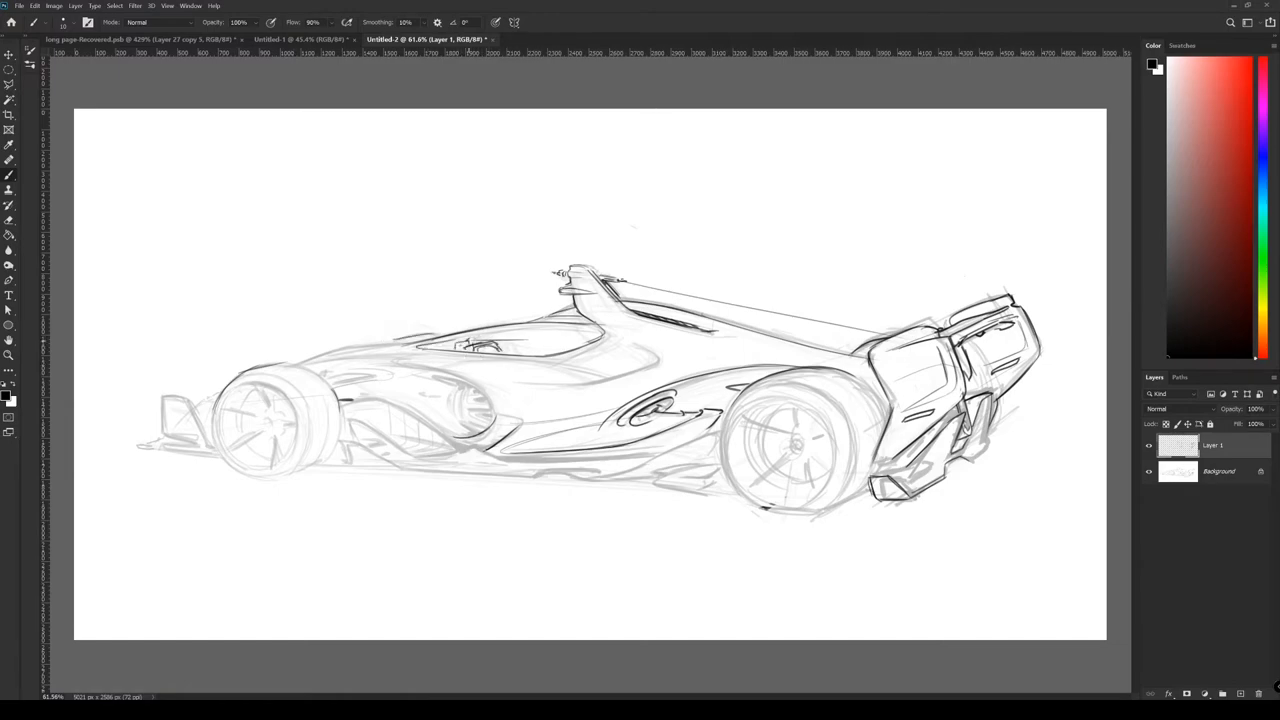
drag(436, 342, 590, 340)
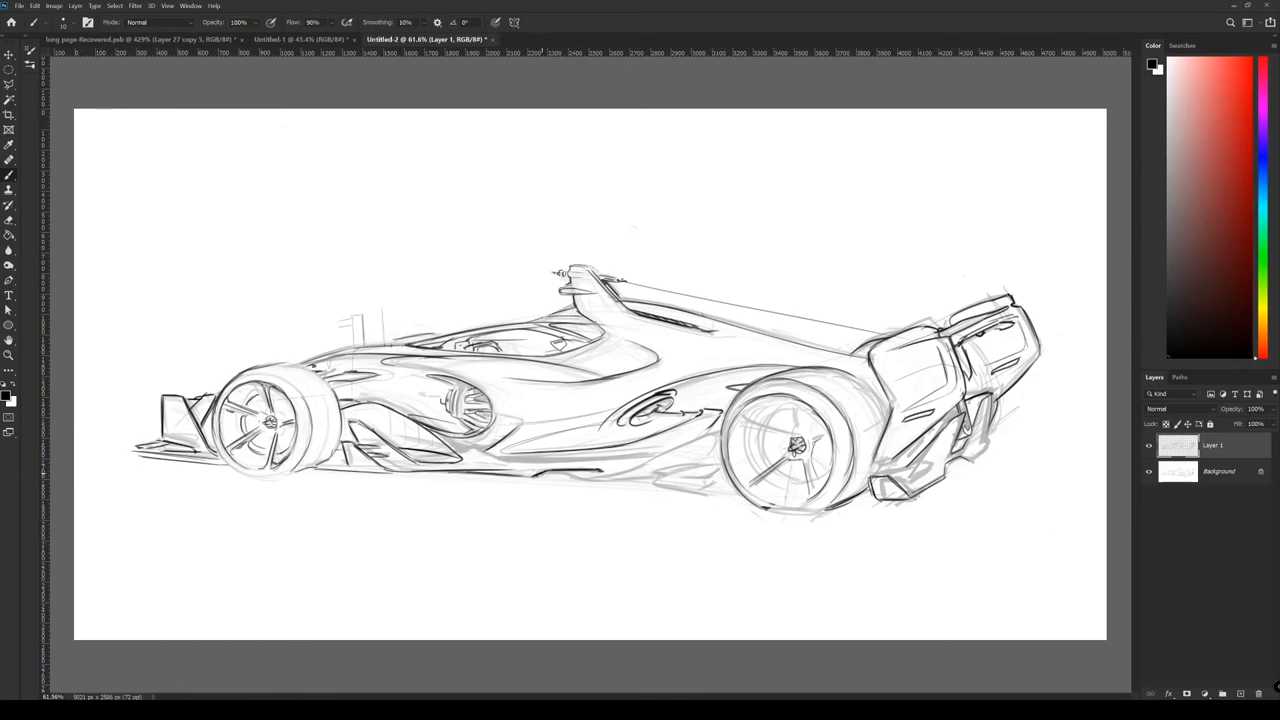
Ink the front wheel and wing, add slotted lower-body vents to under the tanks, and bolden the rear spokes
drag(540, 476, 720, 424)
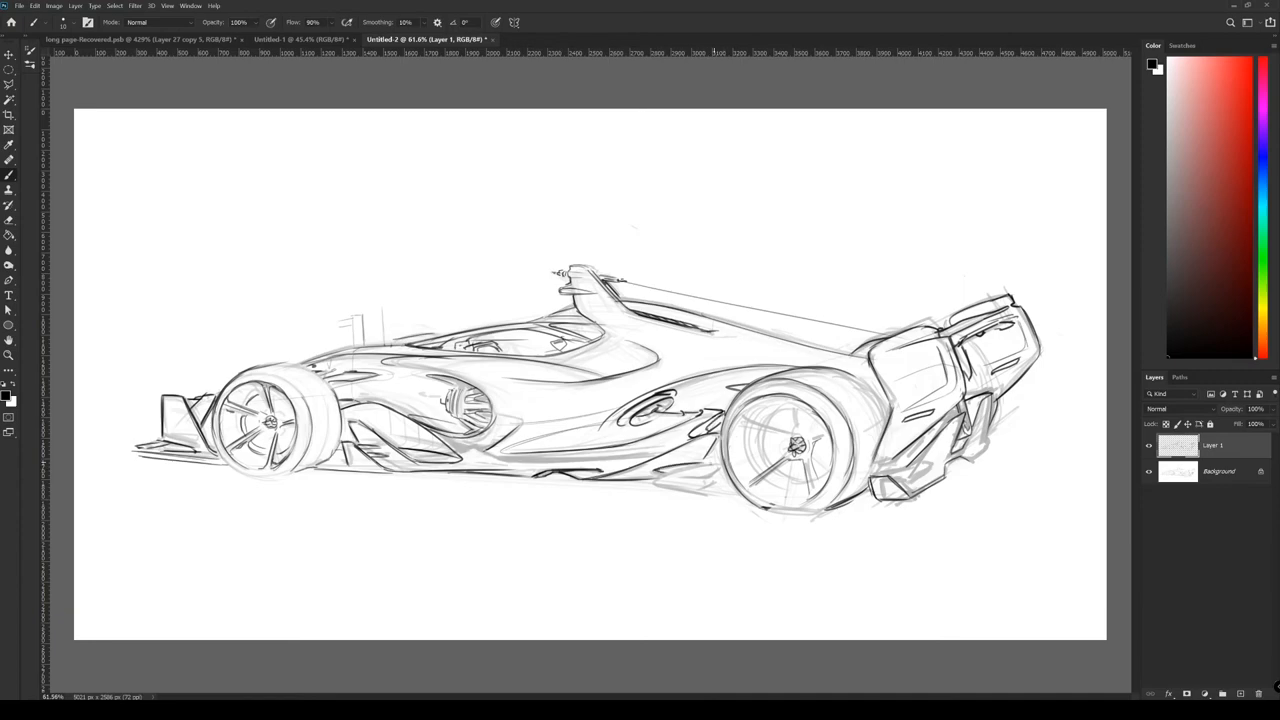
drag(370, 470, 744, 500)
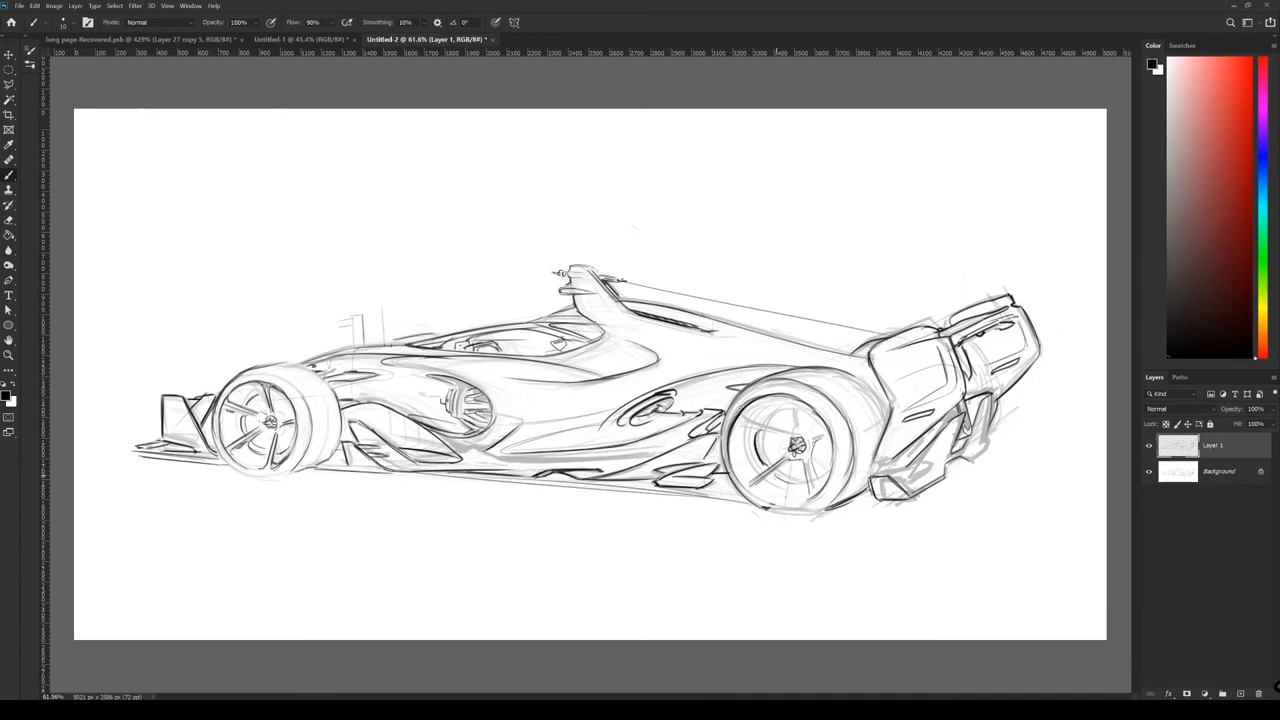
drag(780, 430, 810, 470)
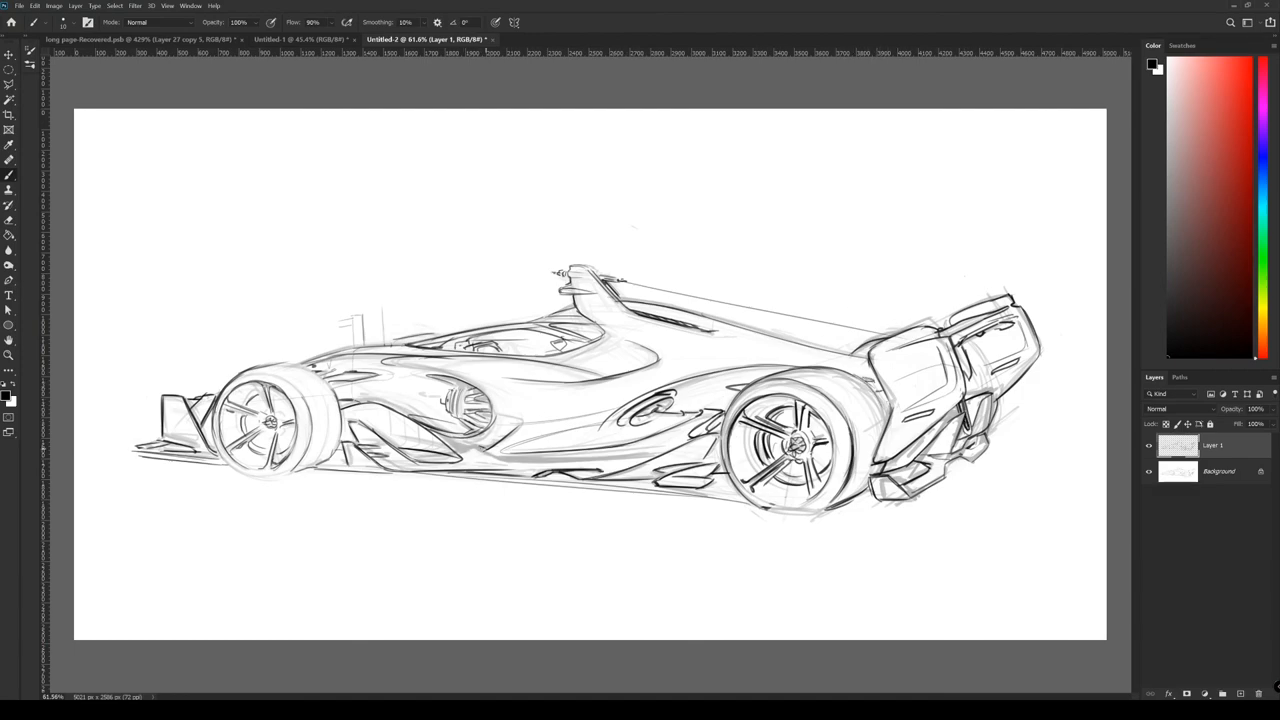
drag(436, 444, 640, 458)
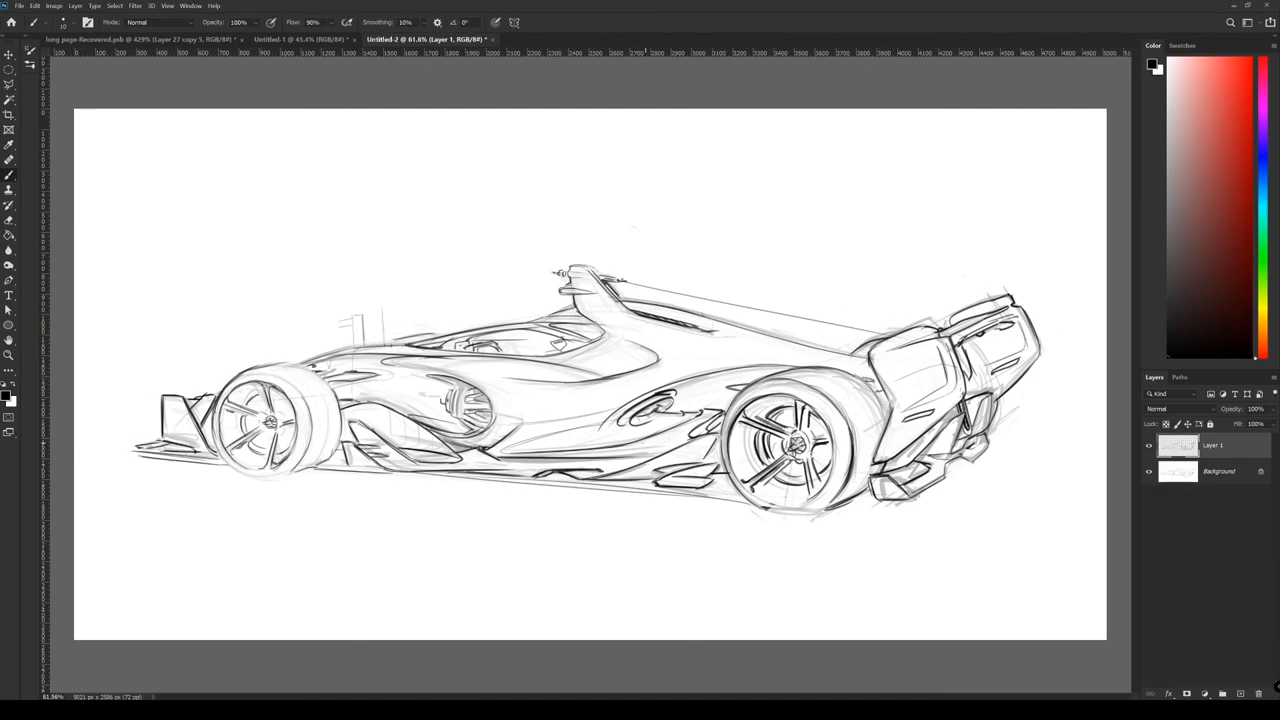
drag(496, 460, 660, 458)
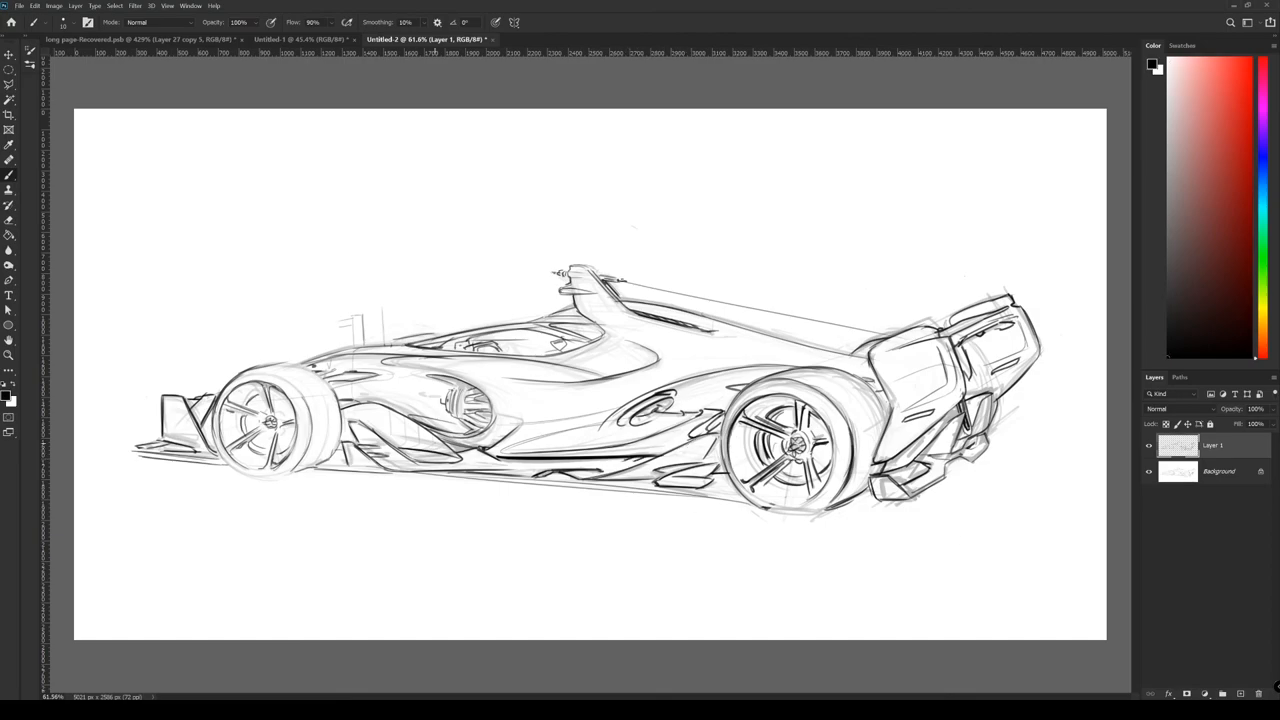